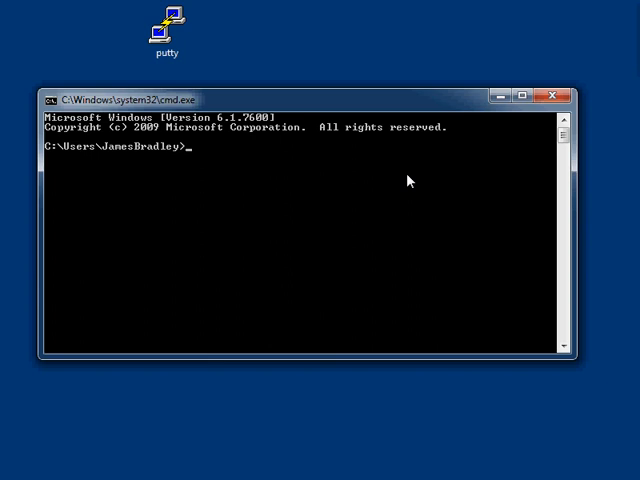
- Attempt 'telnet 192.168.1.2' in Command Prompt, which reports telnet is not recognized
{"action": "type", "text": "telnet 189"}
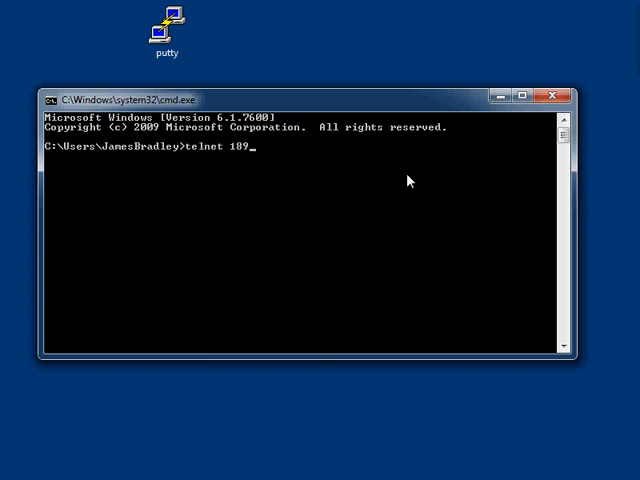
{"action": "type", "text": "92.168.1.2"}
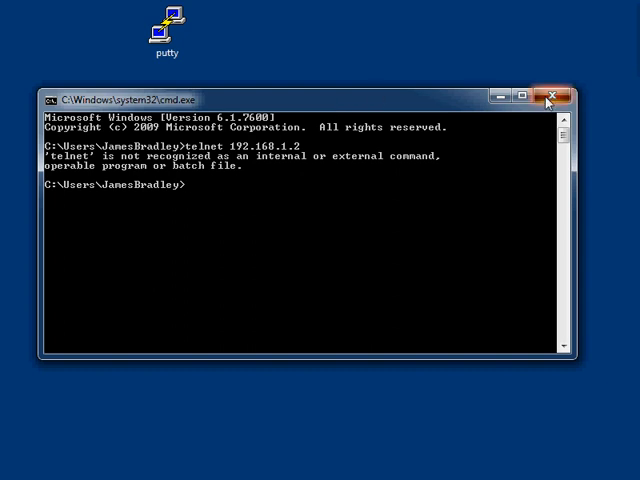
- Launch PuTTY and enter host 192.168.1.2 with connection type Telnet, without connecting
{"action": "left_click", "coordinate": [556, 96]}
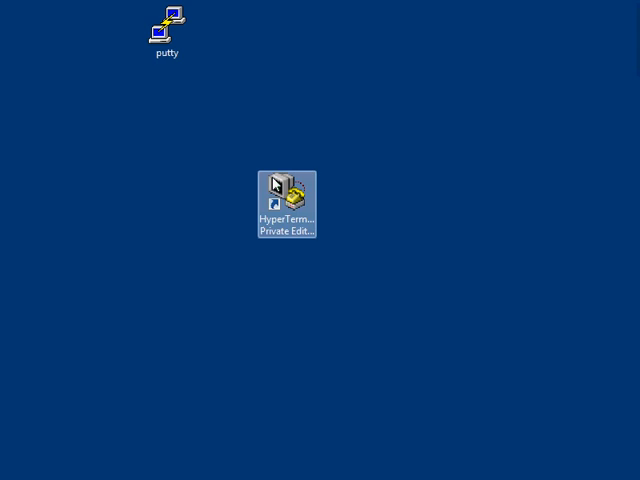
{"action": "left_click", "coordinate": [166, 22]}
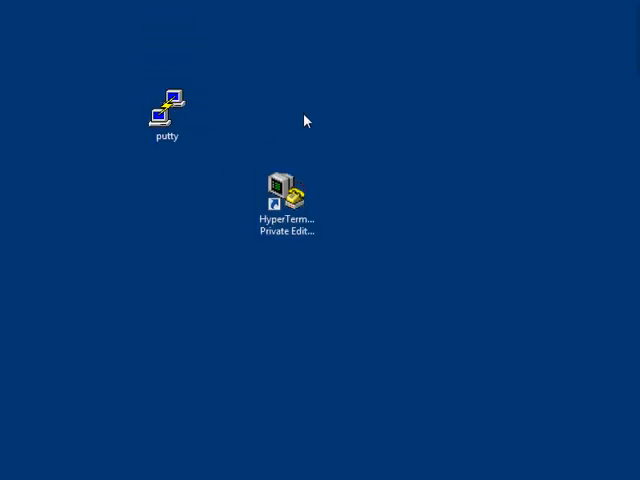
{"action": "double_click", "coordinate": [168, 104]}
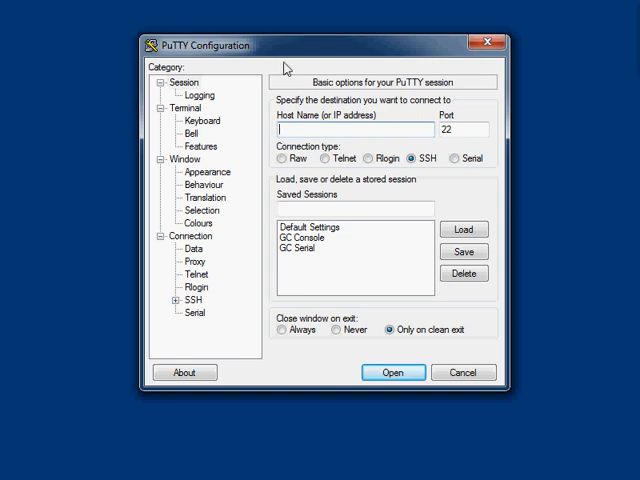
{"action": "type", "text": "192"}
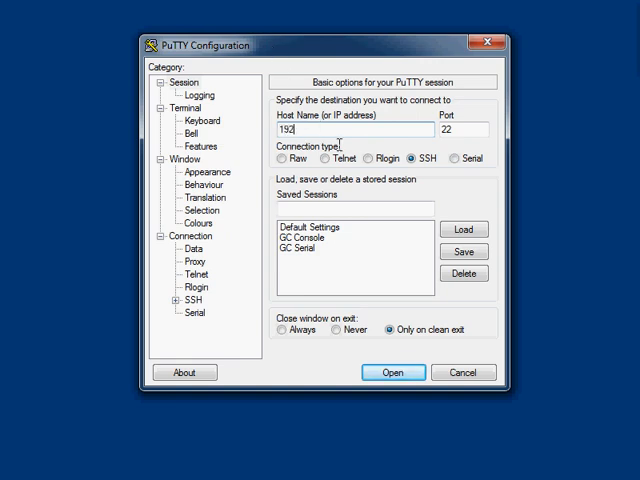
{"action": "left_click", "coordinate": [328, 158]}
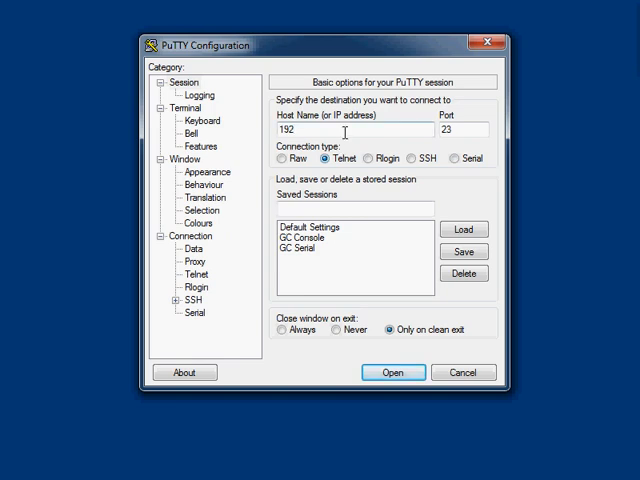
{"action": "type", "text": ".168.1.2"}
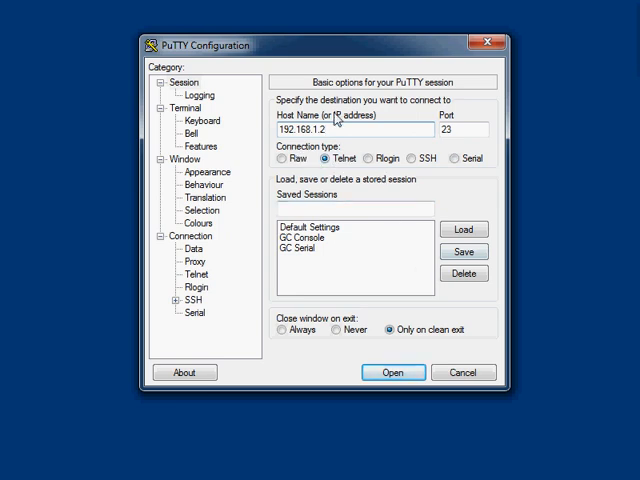
{"action": "triple_click", "coordinate": [330, 128]}
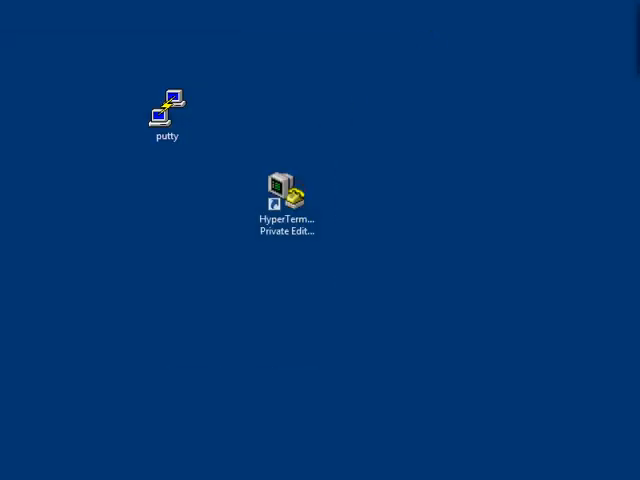
{"action": "left_click", "coordinate": [168, 110]}
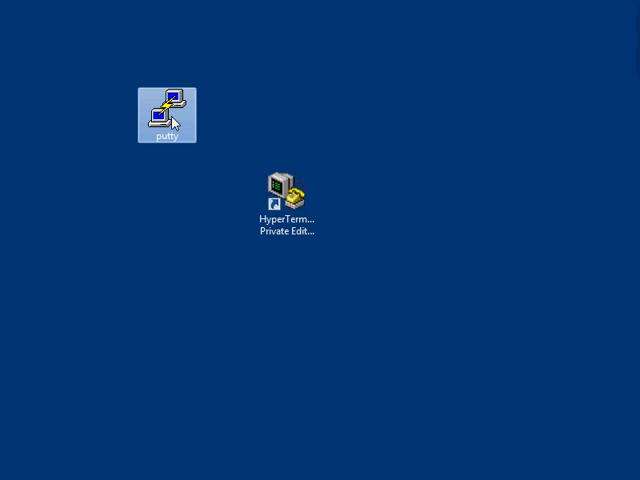
{"action": "double_click", "coordinate": [168, 104]}
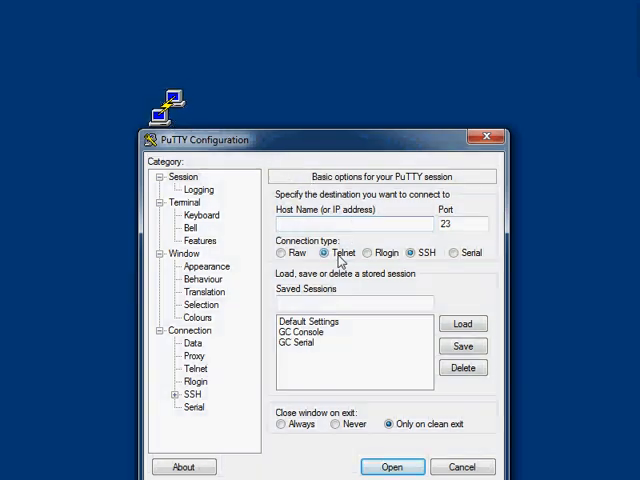
{"action": "type", "text": "192.168.1.2"}
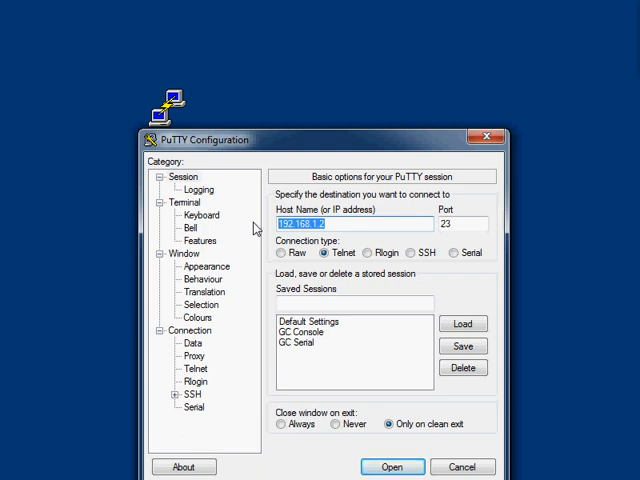
{"action": "mouse_move", "coordinate": [340, 230]}
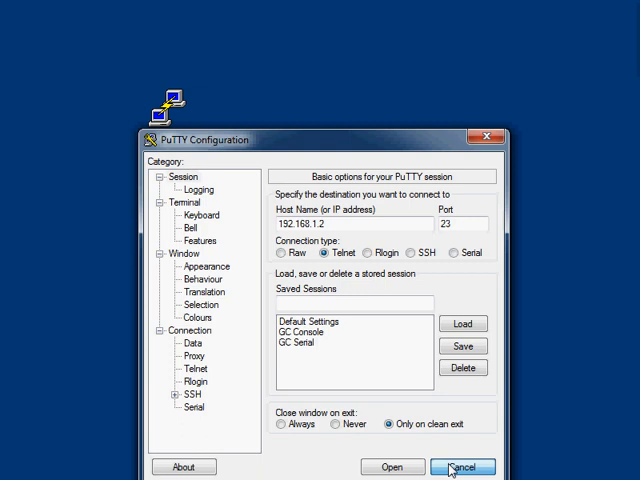
{"action": "left_click", "coordinate": [464, 468]}
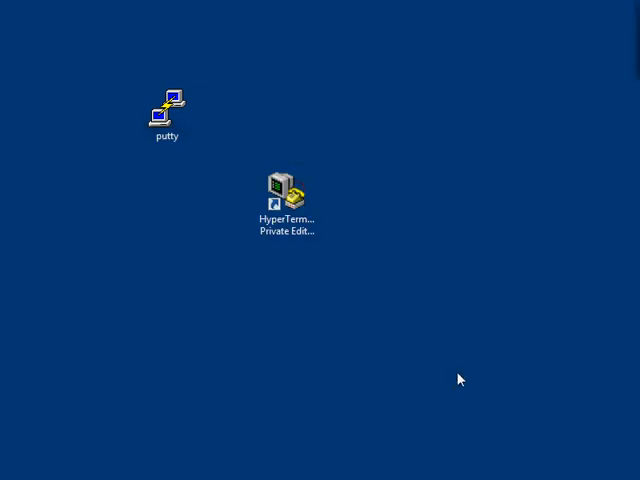
- Disable the Wireless Network Connection and select the Local Area Connection adapter
{"action": "left_click", "coordinate": [10, 476]}
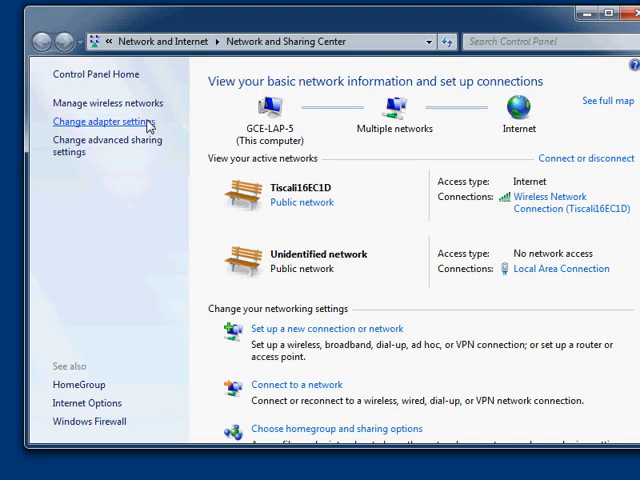
{"action": "left_click", "coordinate": [96, 120]}
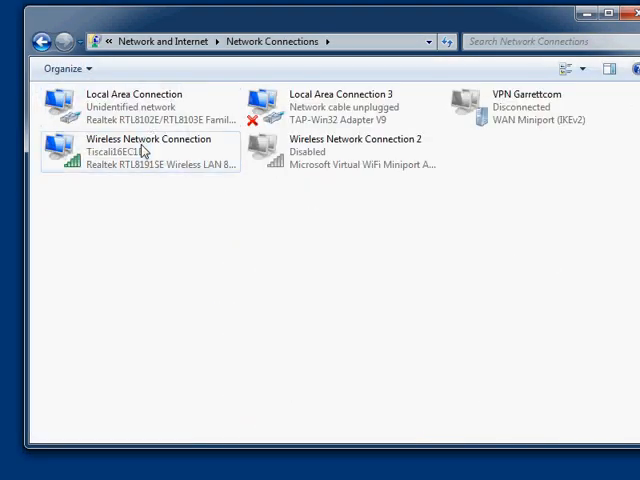
{"action": "left_click", "coordinate": [130, 150]}
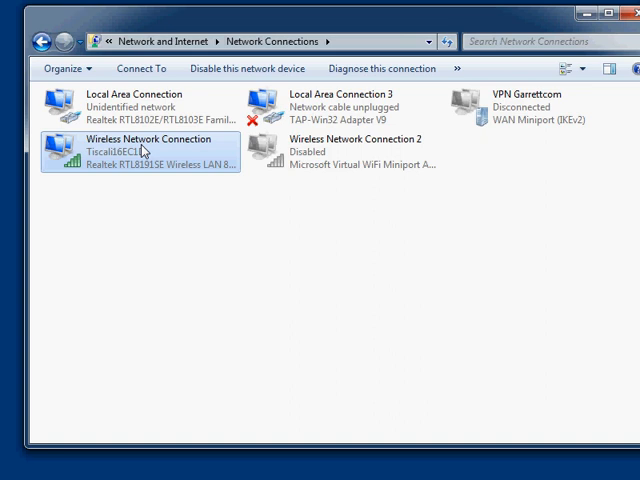
{"action": "mouse_move", "coordinate": [244, 68]}
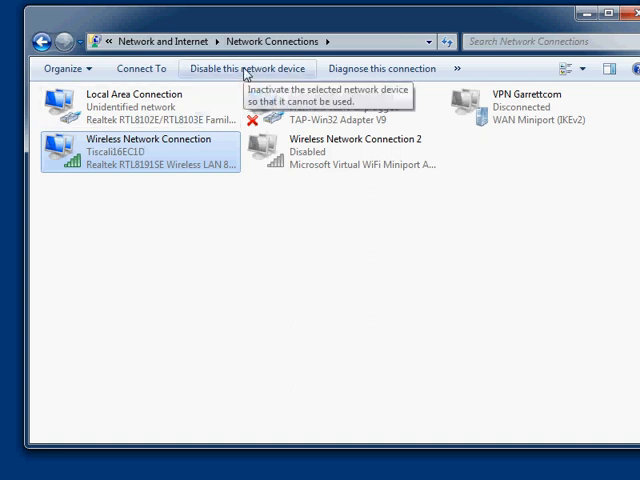
{"action": "left_click", "coordinate": [248, 68]}
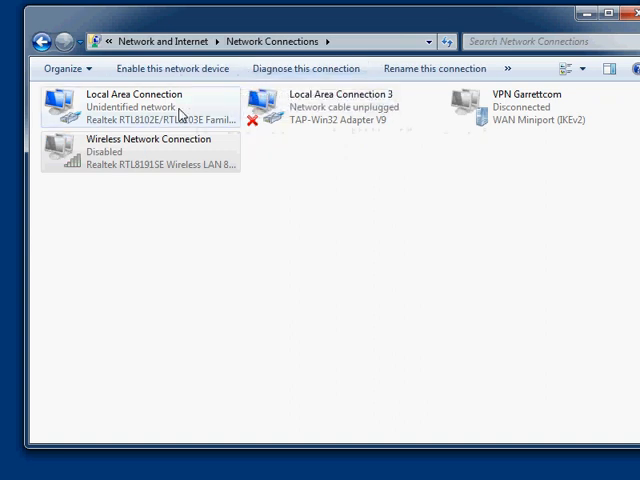
{"action": "double_click", "coordinate": [132, 100]}
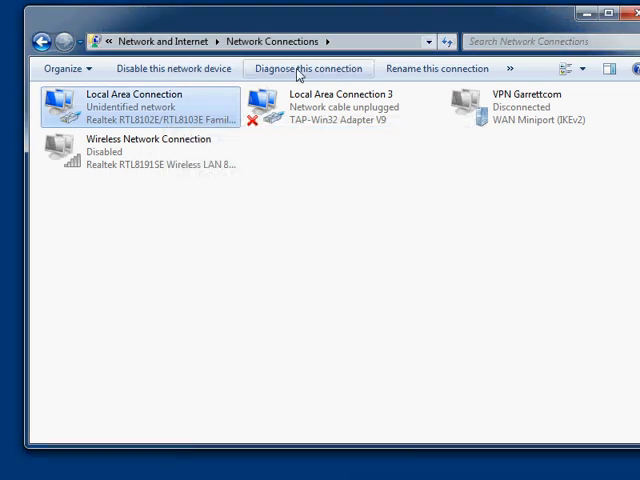
{"action": "mouse_move", "coordinate": [160, 120]}
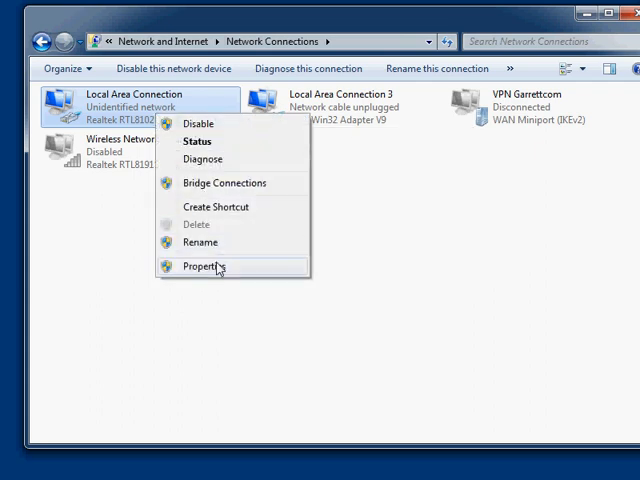
- Give the Local Area Connection a static IPv4 address 192.168.1.1 with mask 255.255.255.0
{"action": "left_click", "coordinate": [204, 266]}
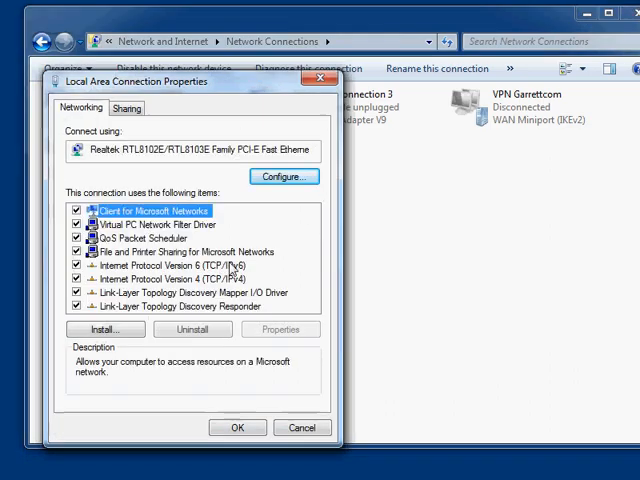
{"action": "left_click", "coordinate": [160, 278]}
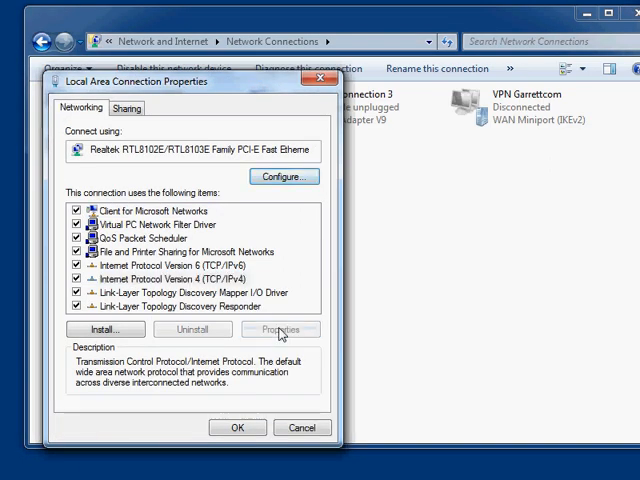
{"action": "left_click", "coordinate": [280, 328]}
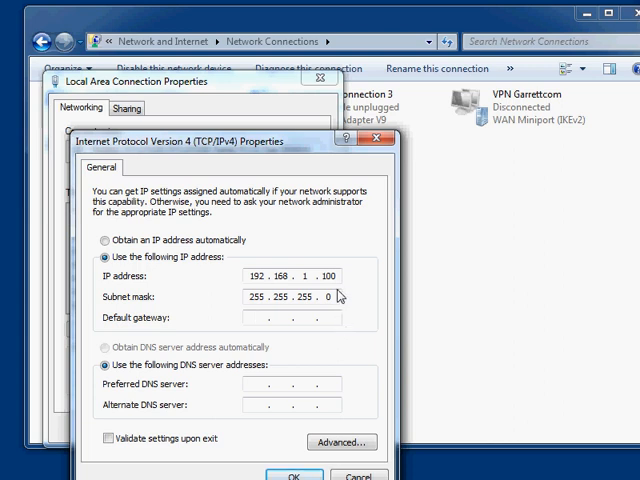
{"action": "left_click", "coordinate": [310, 280]}
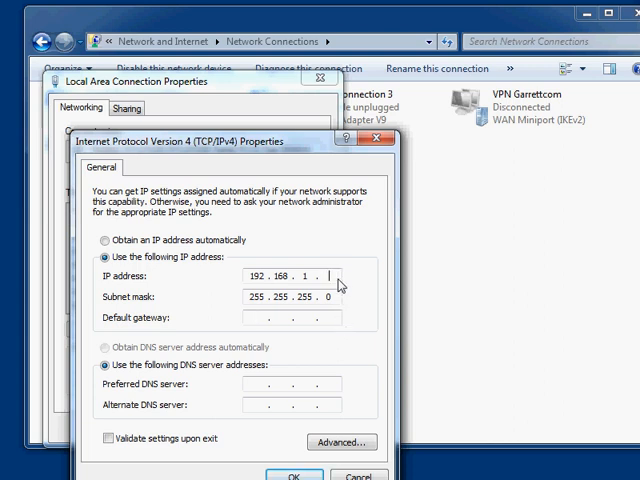
{"action": "type", "text": "2"}
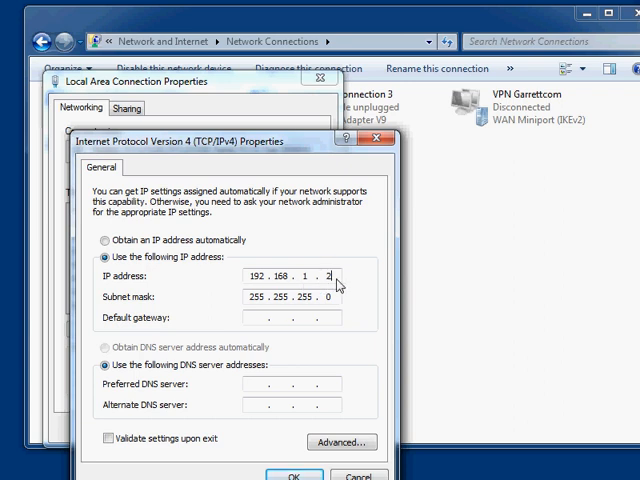
{"action": "key", "text": "Backspace"}
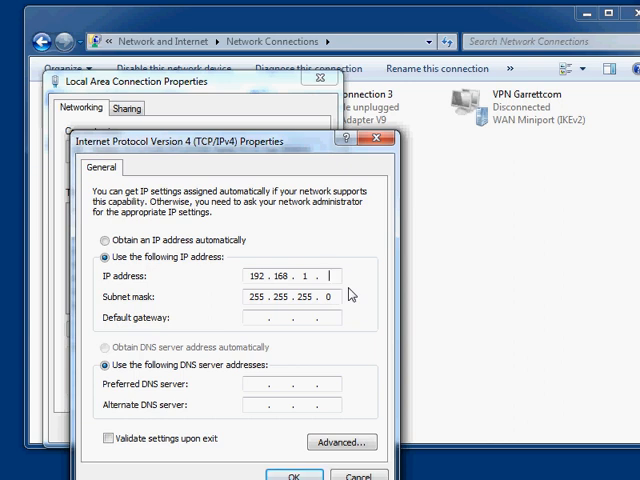
{"action": "type", "text": "2"}
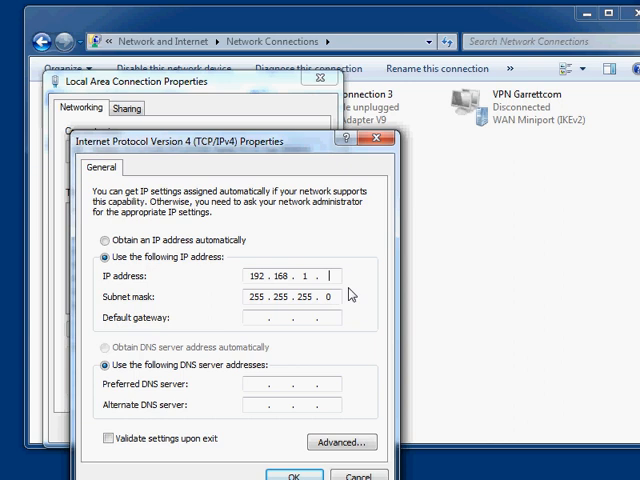
{"action": "type", "text": "100"}
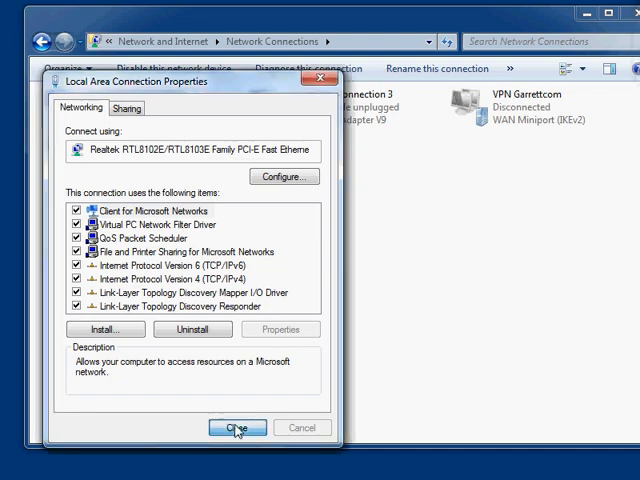
{"action": "left_click", "coordinate": [238, 428]}
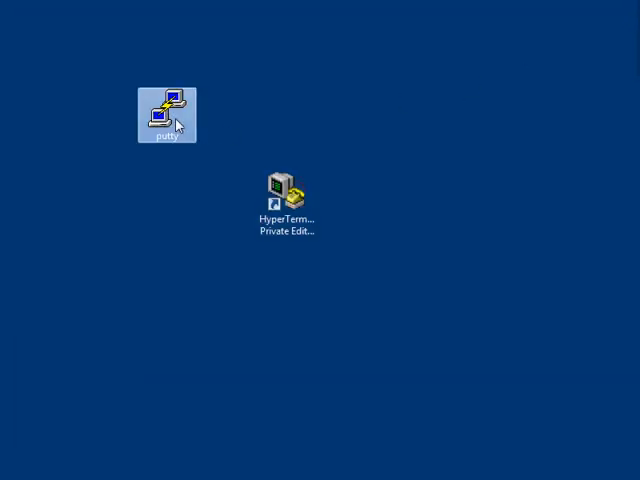
- Start a PuTTY Telnet session to the switch at 192.168.1.2, reaching its login prompt
{"action": "double_click", "coordinate": [168, 104]}
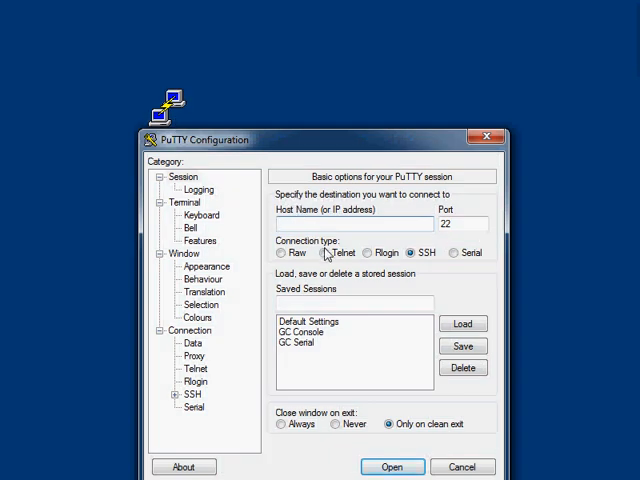
{"action": "left_click", "coordinate": [328, 252]}
{"action": "type", "text": "192.168.1.1"}
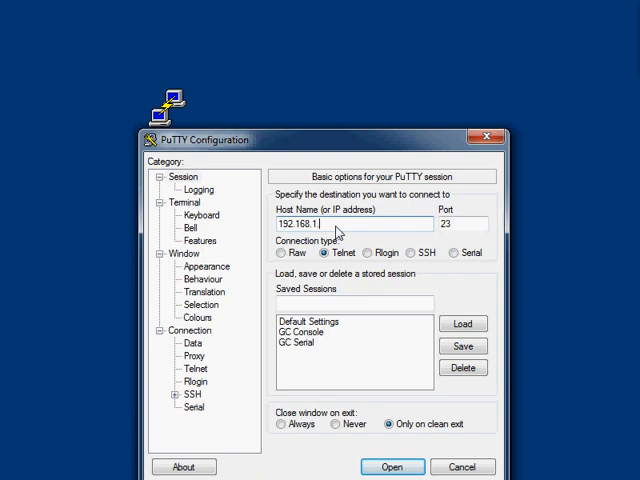
{"action": "left_click", "coordinate": [392, 468]}
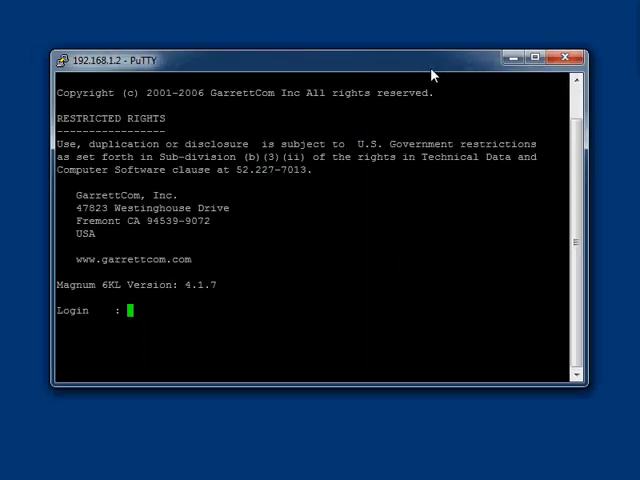
{"action": "mouse_move", "coordinate": [362, 198]}
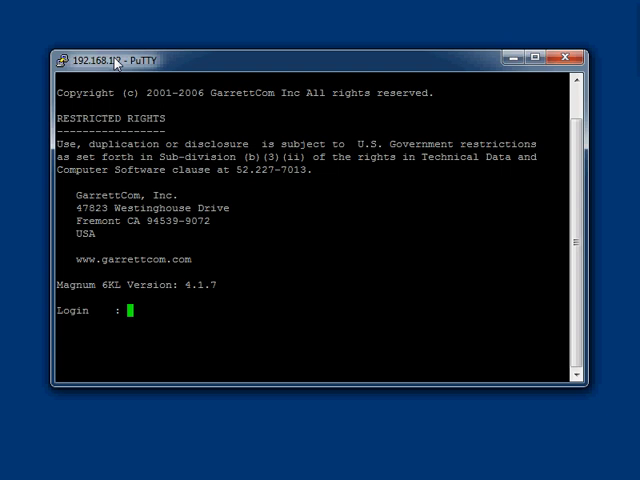
{"action": "mouse_move", "coordinate": [118, 116]}
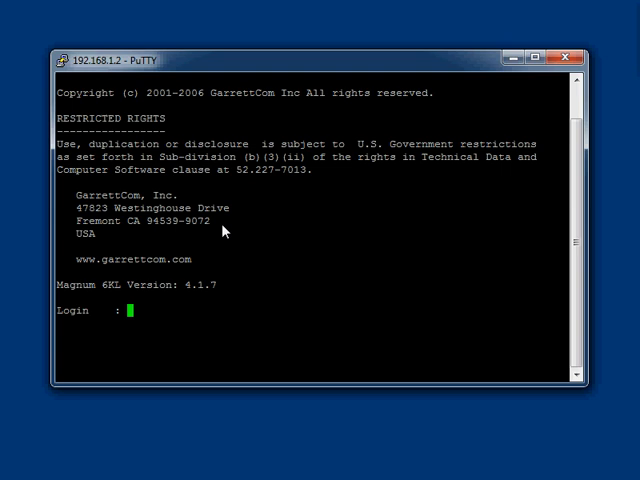
- Log in as manager and display the switch's 'ipconfig ?' usage help
{"action": "type", "text": "manager"}
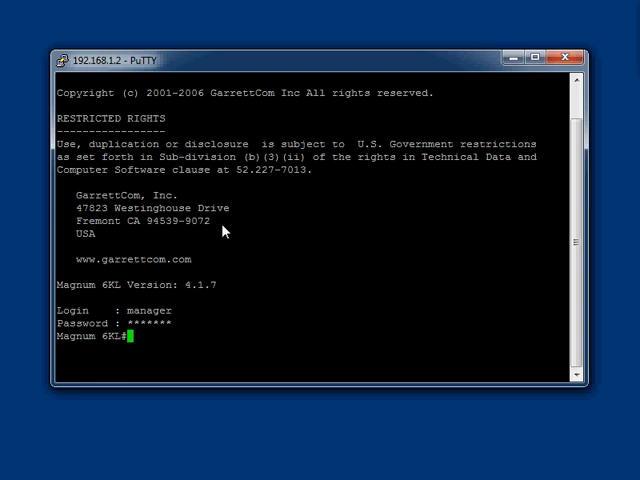
{"action": "type", "text": "ipconfi"}
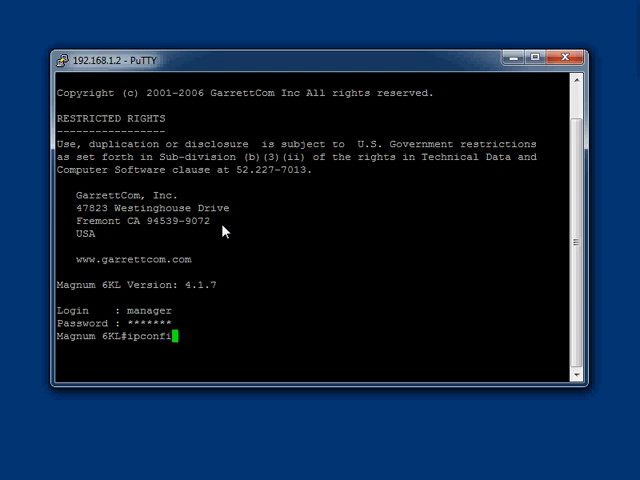
{"action": "type", "text": "g"}
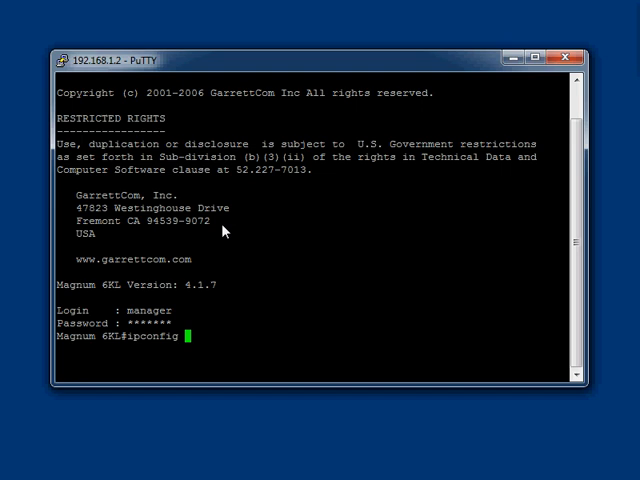
{"action": "type", "text": "?"}
{"action": "type", "text": "i"}
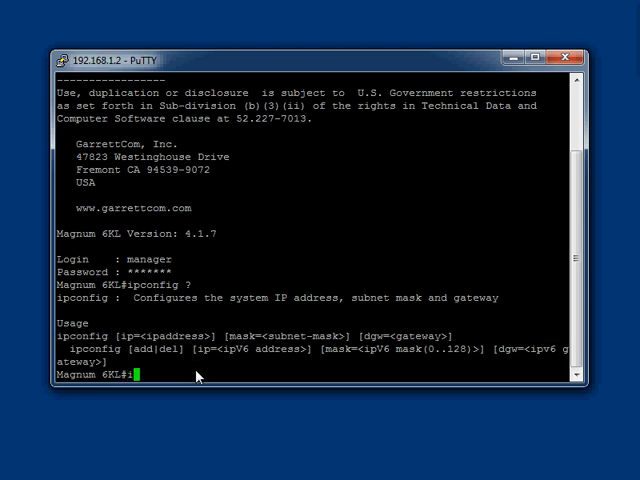
- Run 'ipconfig ip=192.168.1.1' to assign the switch its new address
{"action": "type", "text": "pconf"}
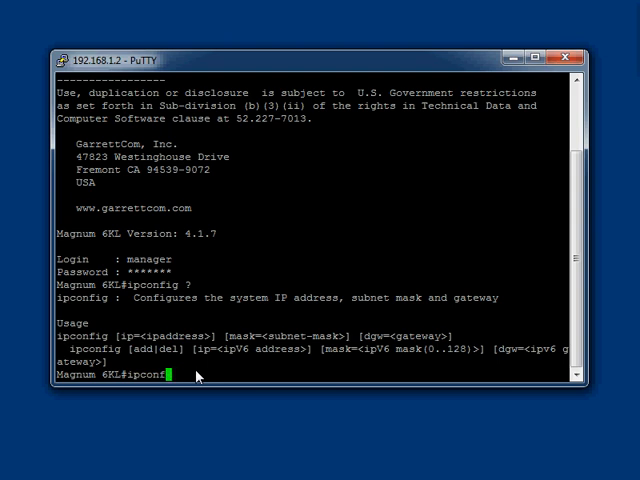
{"action": "type", "text": "ig"}
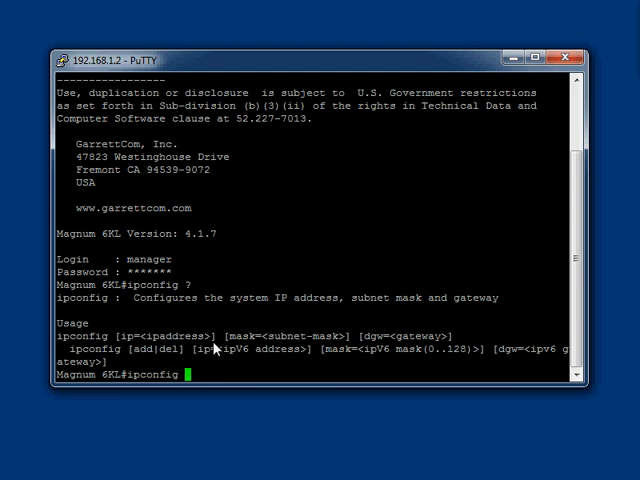
{"action": "mouse_move", "coordinate": [444, 186]}
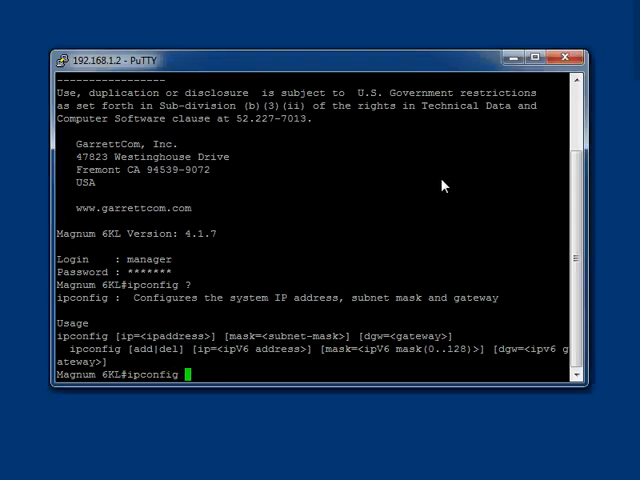
{"action": "type", "text": "ip"}
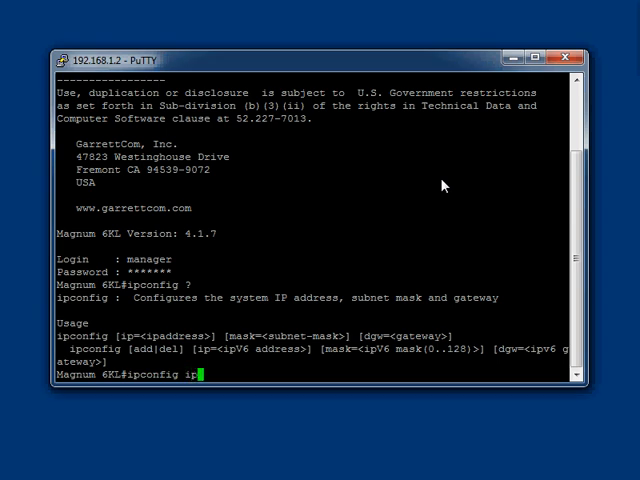
{"action": "type", "text": "=19"}
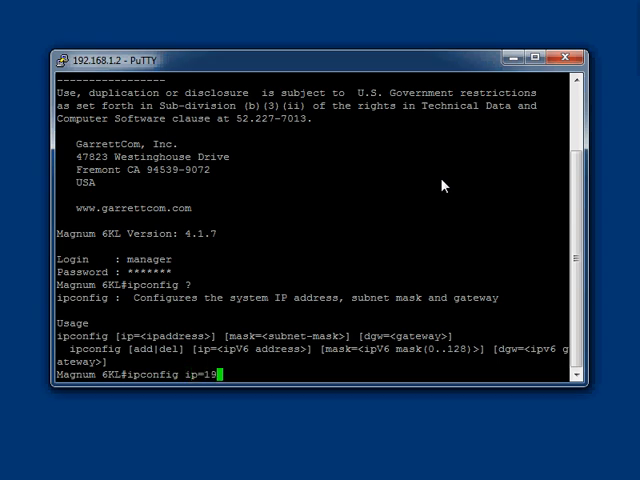
{"action": "type", "text": "2.168.1"}
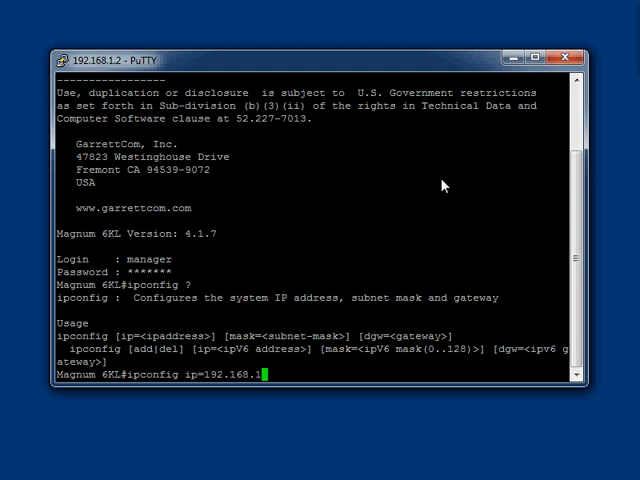
{"action": "type", "text": ".1"}
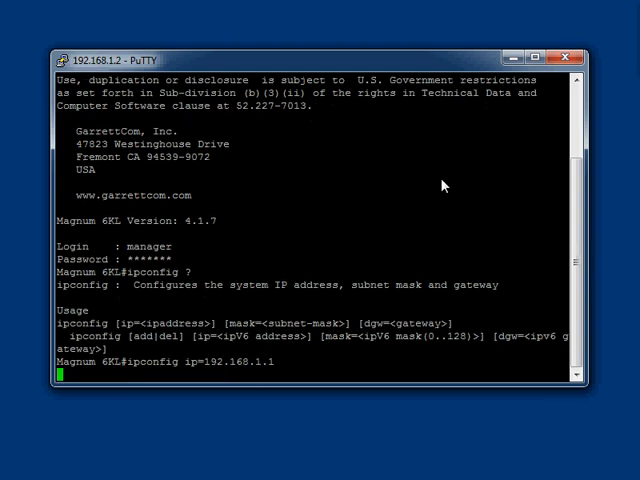
{"action": "left_click", "coordinate": [574, 52]}
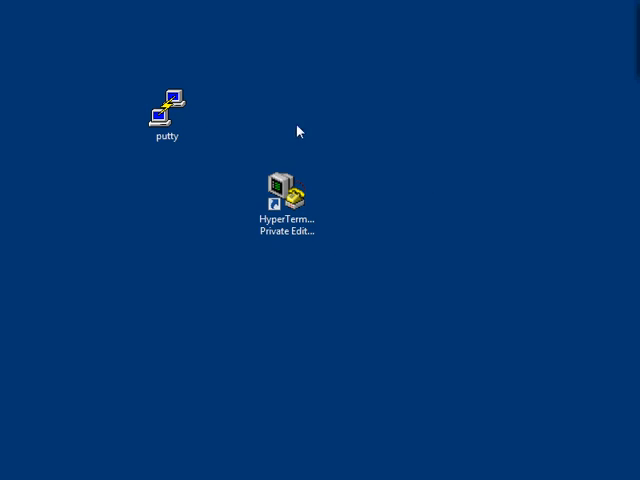
- Start a new PuTTY Telnet session to the switch at 192.168.1.1
{"action": "double_click", "coordinate": [168, 104]}
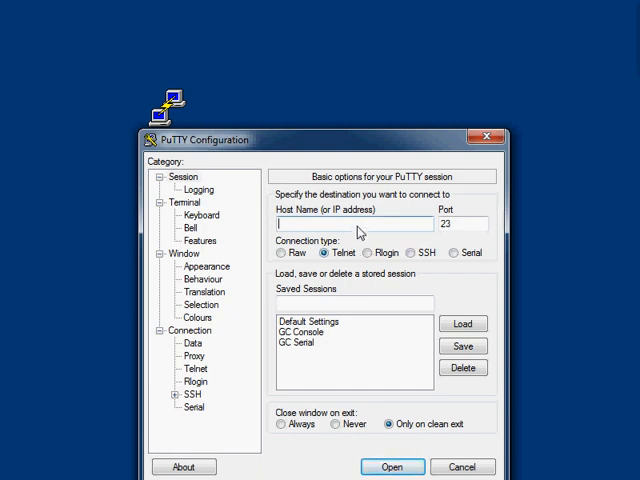
{"action": "type", "text": "192.168.1.1"}
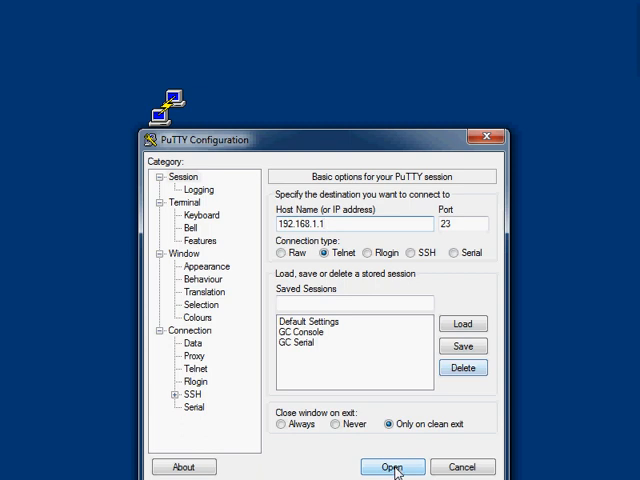
{"action": "left_click", "coordinate": [392, 468]}
{"action": "type", "text": "m"}
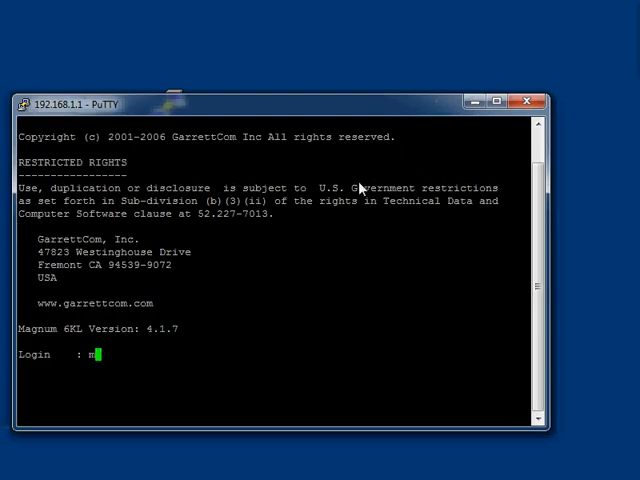
- Log in as manager, confirm IP 192.168.1.1 with 'show ipconfig', and save the configuration
{"action": "type", "text": "anager"}
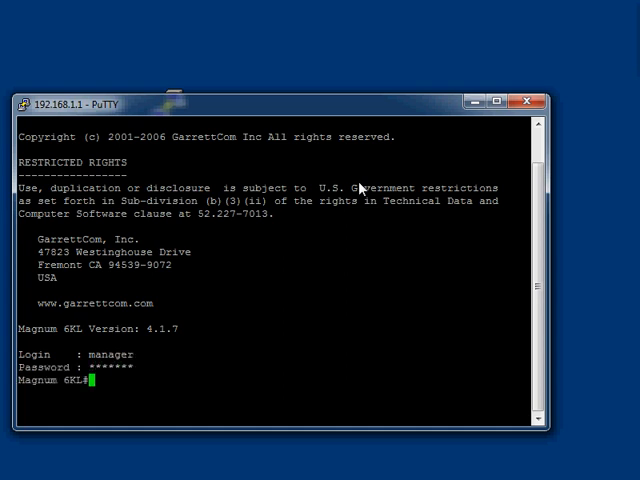
{"action": "type", "text": "show ip"}
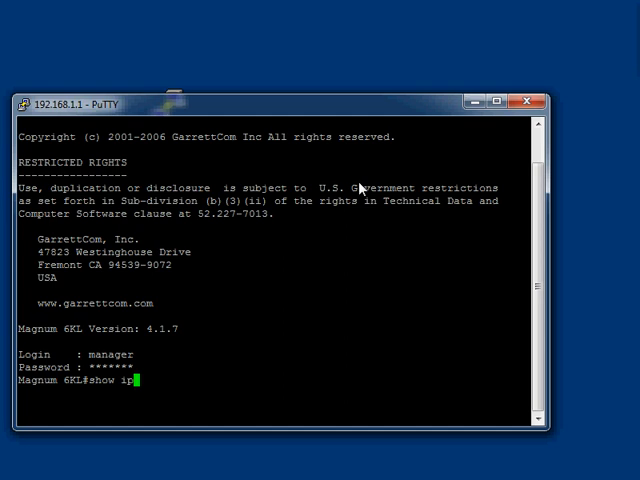
{"action": "key", "text": "Return"}
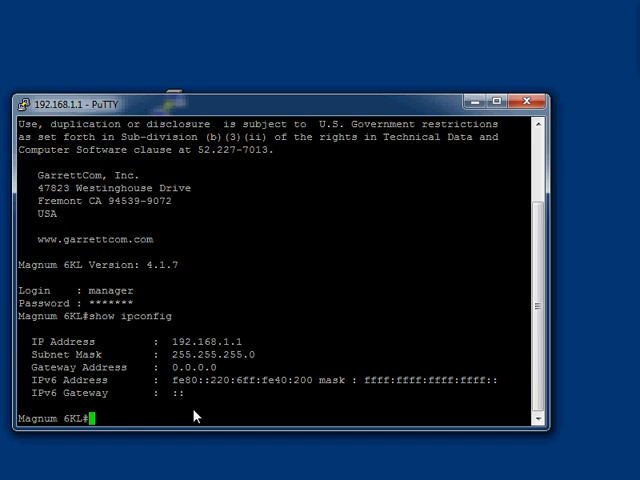
{"action": "type", "text": "save"}
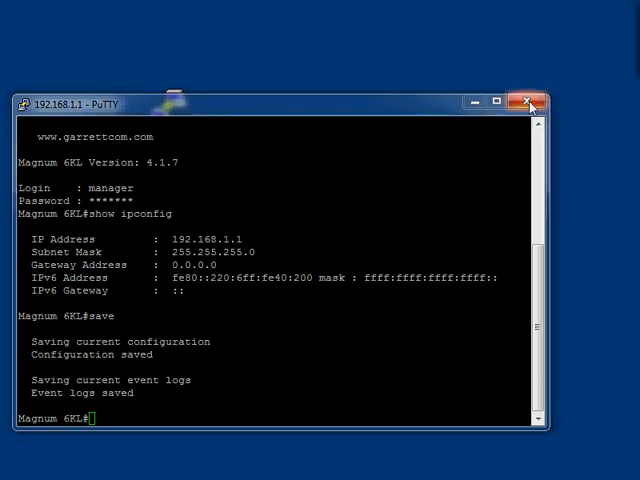
- Close the PuTTY session and confirm the exit
{"action": "left_click", "coordinate": [530, 100]}
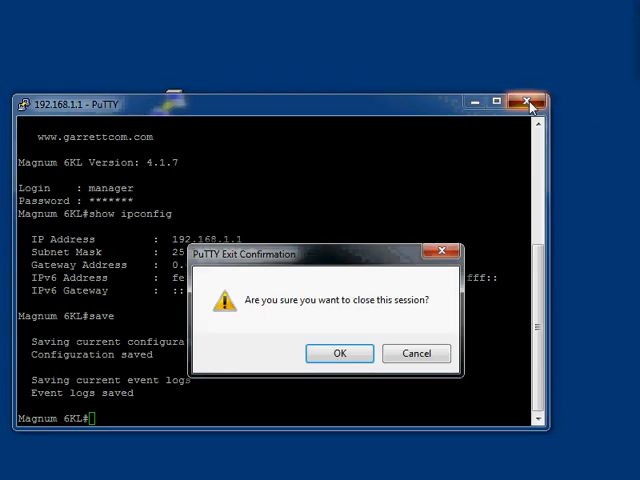
{"action": "left_click", "coordinate": [340, 352]}
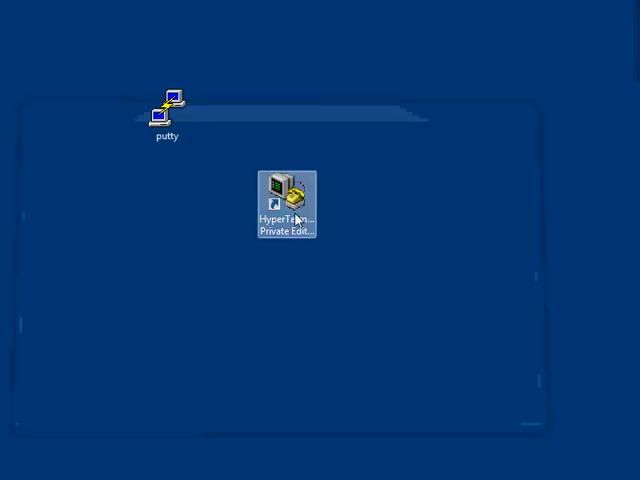
- Create a HyperTerminal TCP/IP (Winsock) connection to host 192.168.1.1 on port 23
{"action": "double_click", "coordinate": [284, 198]}
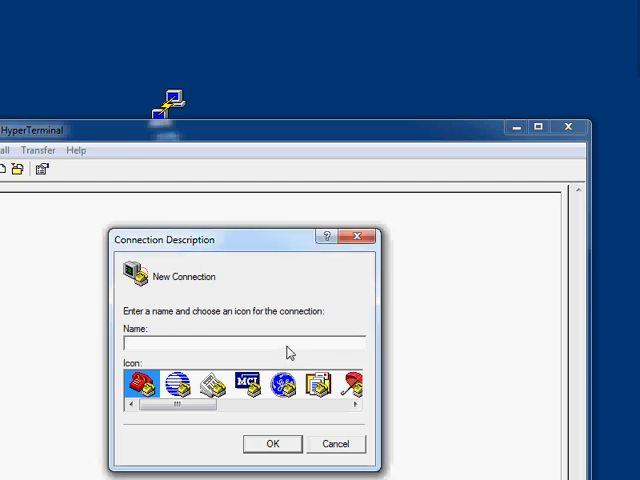
{"action": "left_click", "coordinate": [272, 444]}
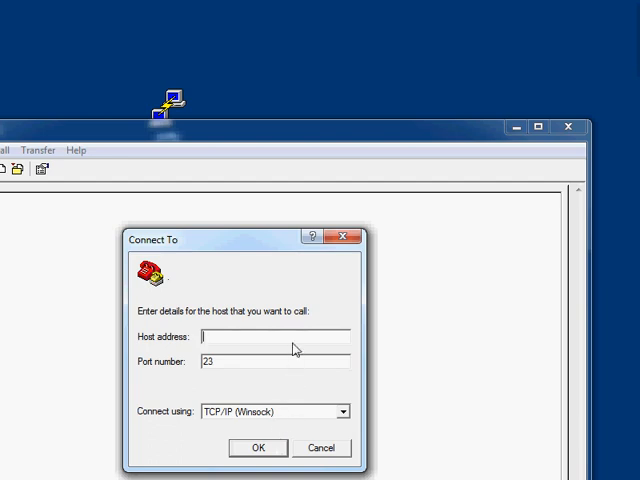
{"action": "type", "text": "192.168.1.1"}
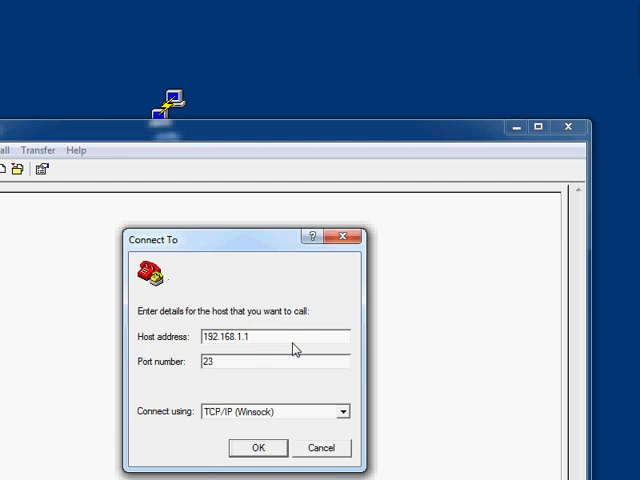
{"action": "left_click", "coordinate": [258, 448]}
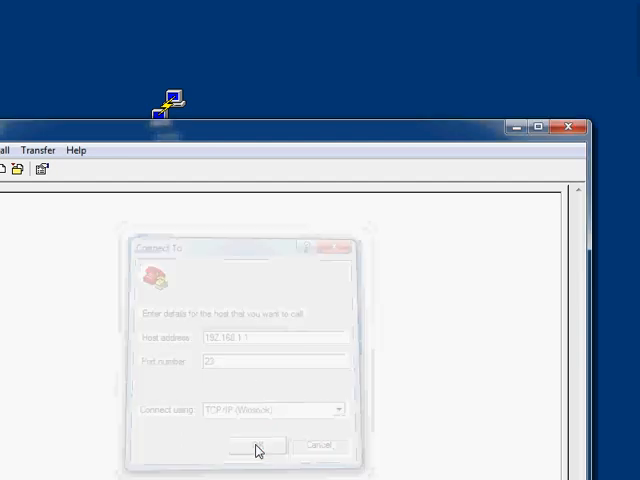
- Log in to the switch as manager in the HyperTerminal session, reaching the Magnum 6KL# prompt
{"action": "left_click", "coordinate": [256, 444]}
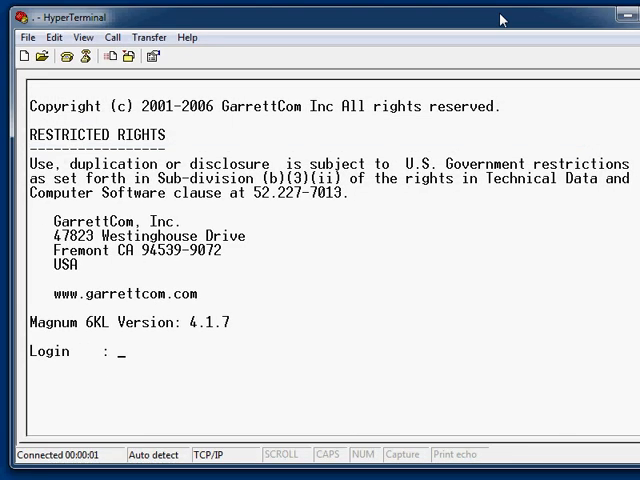
{"action": "type", "text": "manager"}
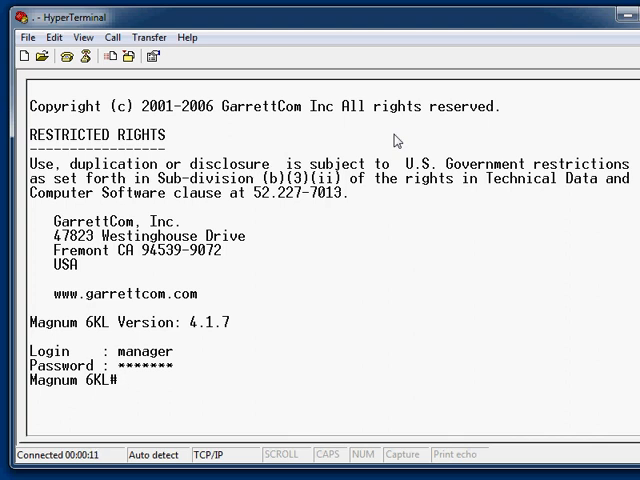
{"action": "mouse_move", "coordinate": [544, 110]}
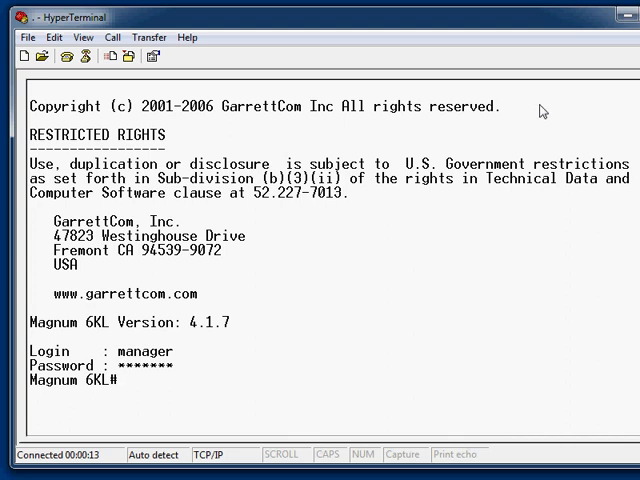